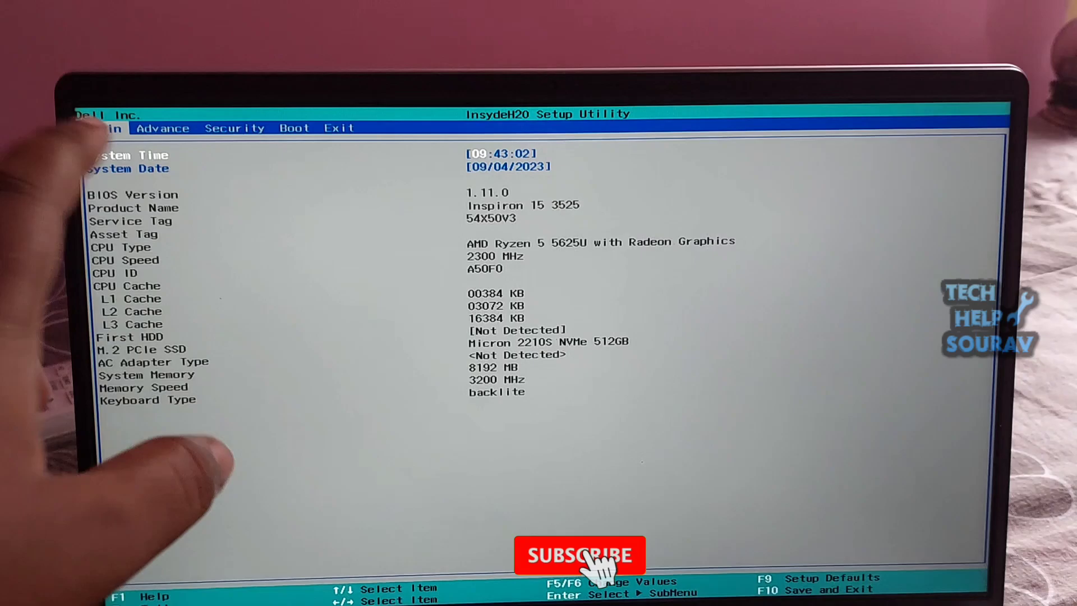
Reach the Secure Boot option on the Security page, showing its Disabled/Enabled choices
left_click(163, 129)
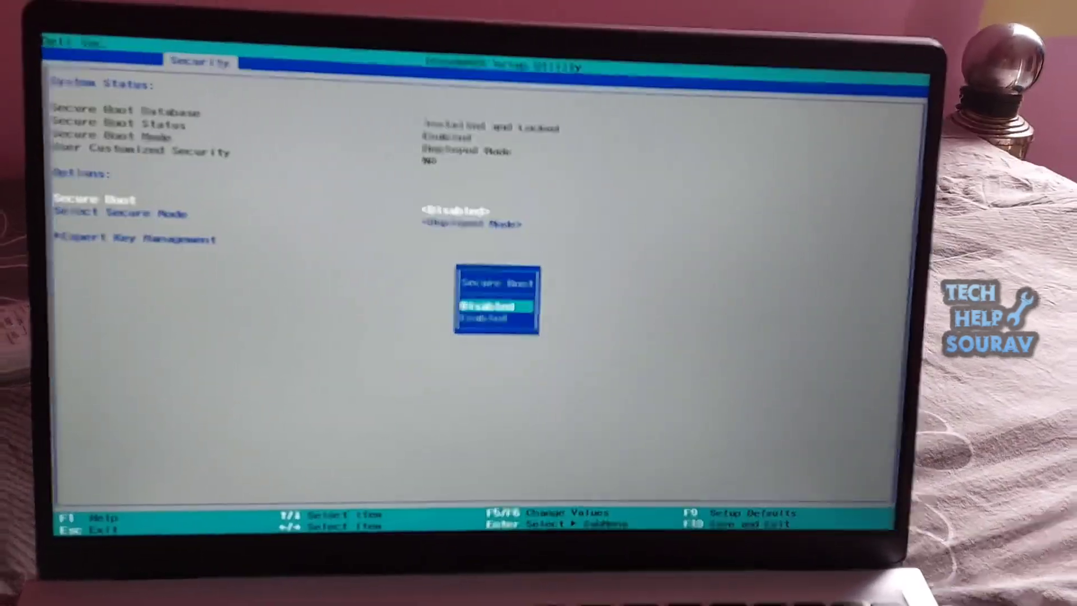
Set Secure Boot to Enabled
key("enter")
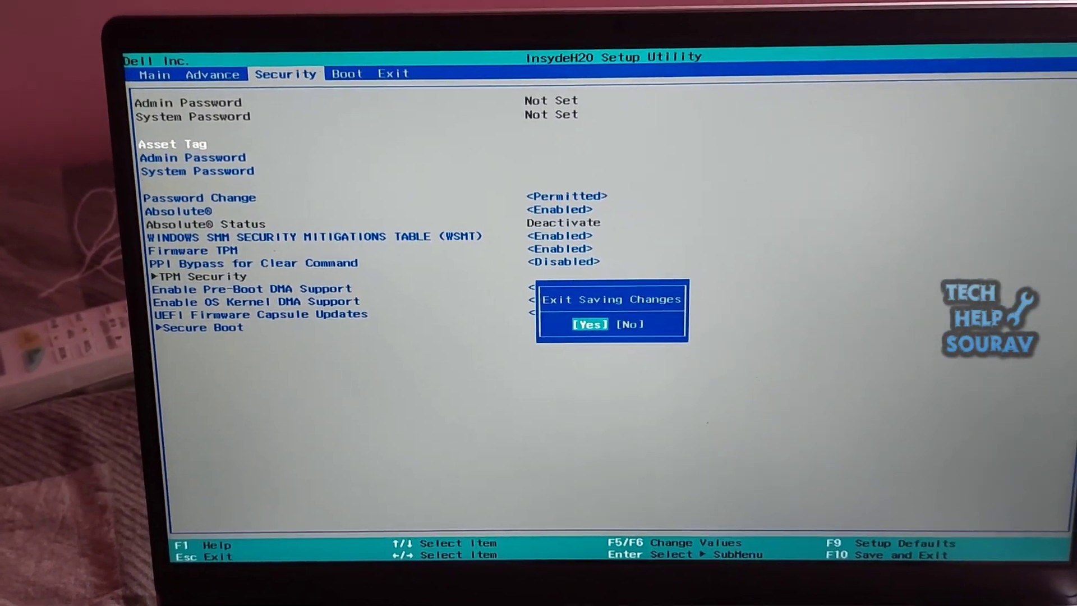
Confirm Exit Saving Changes with Yes so the laptop restarts
left_click(590, 324)
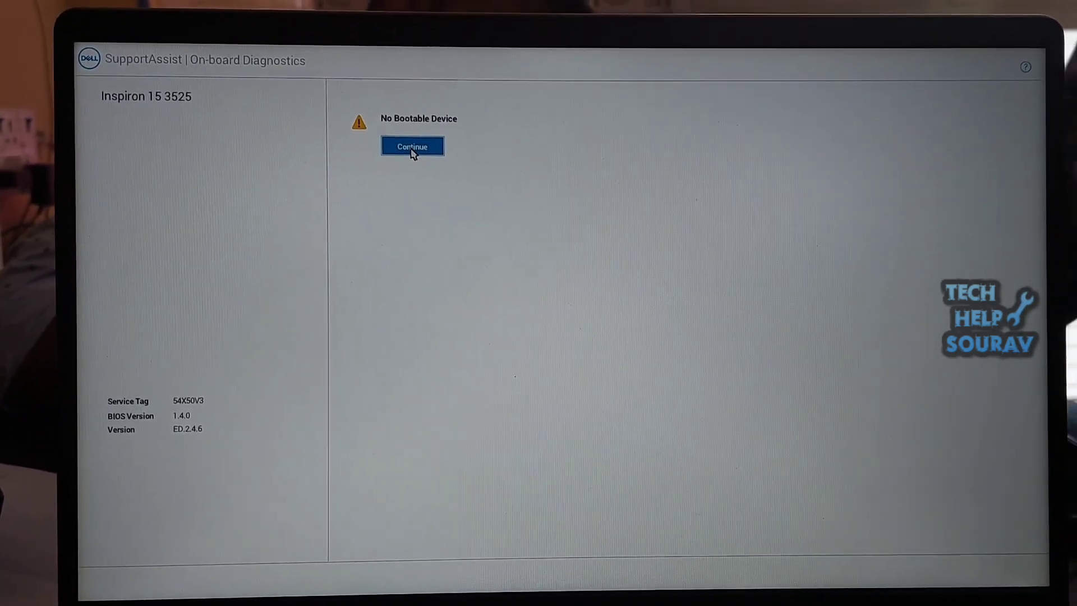
Continue past the No Bootable Device warning to boot into Windows Setup
left_click(413, 146)
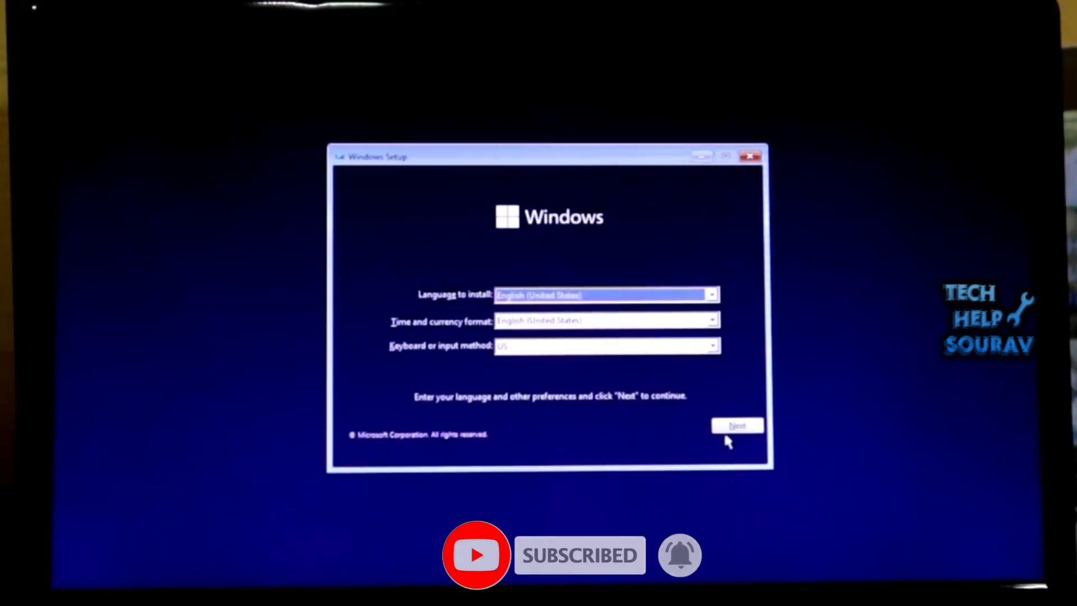
Accept English (United States) language and US keyboard, then begin Windows installation via Install now
left_click(736, 425)
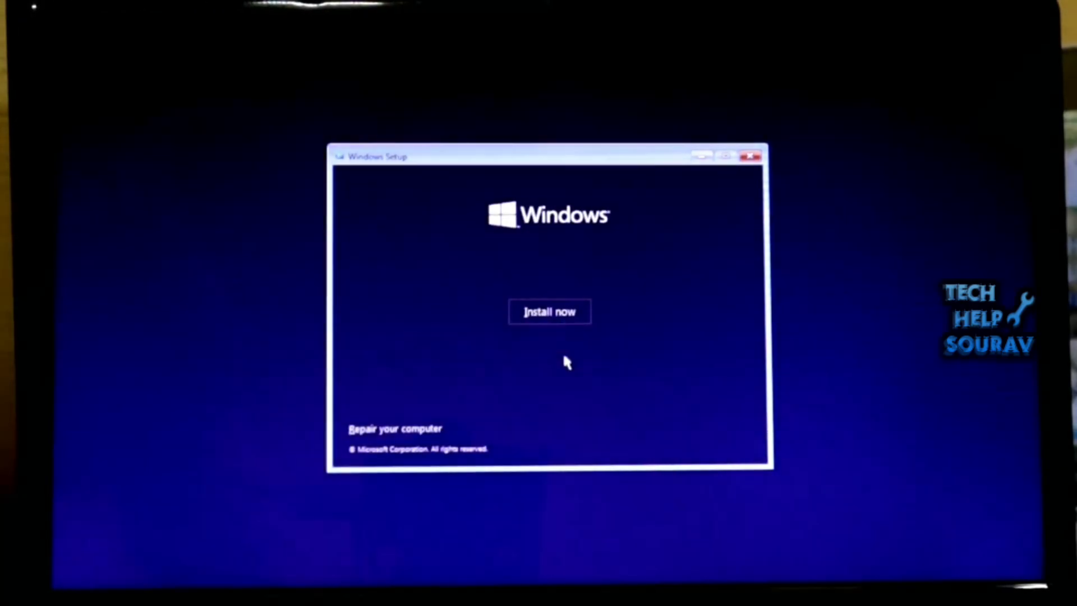
left_click(549, 311)
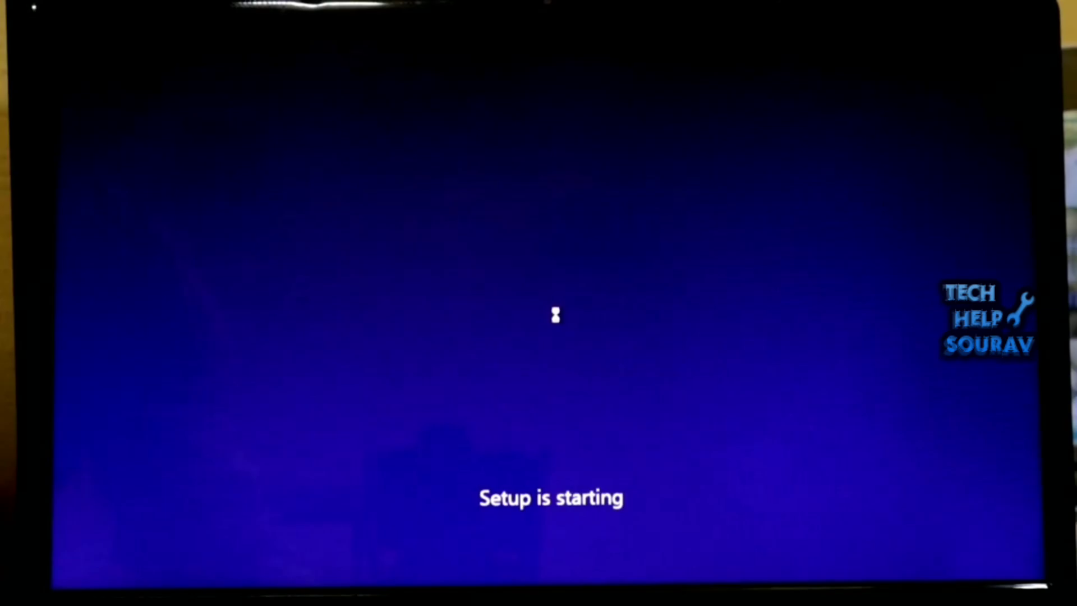